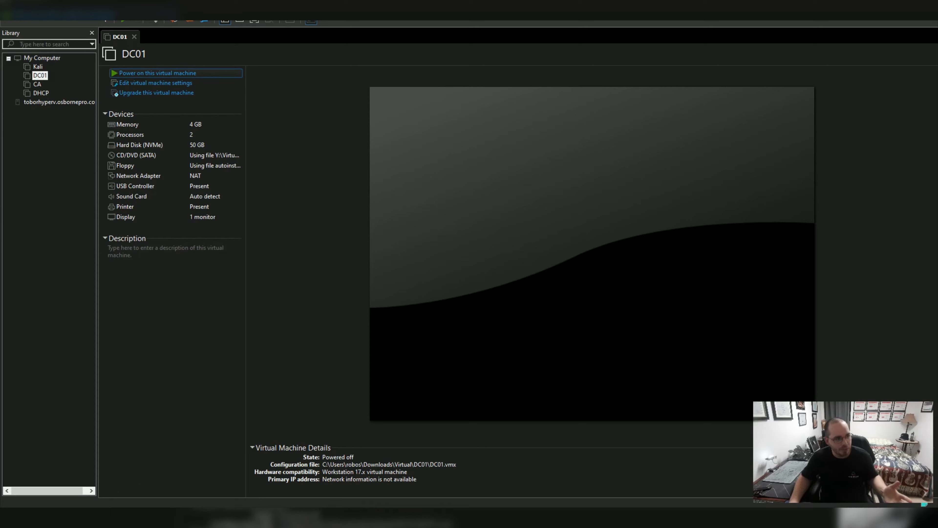
# Power DC01 on to see the Boot Manager prompt, then power it back off
pyautogui.click(158, 74)
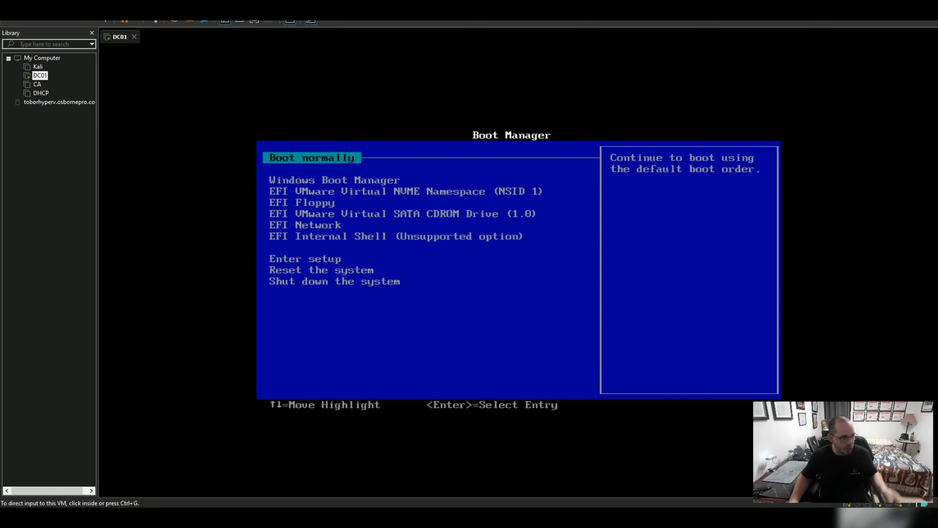
pyautogui.click(125, 20)
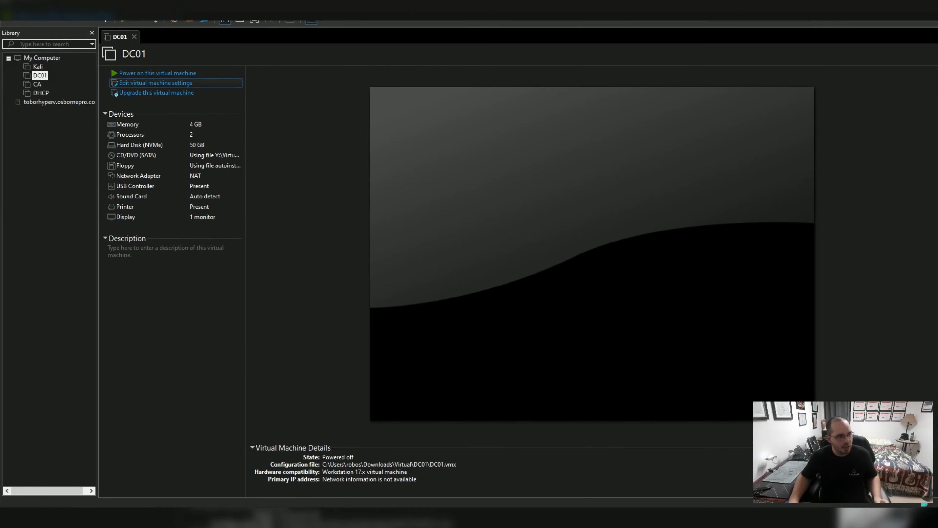
# Bring up DC01's settings at Options > Advanced, showing the UEFI firmware type
pyautogui.click(153, 82)
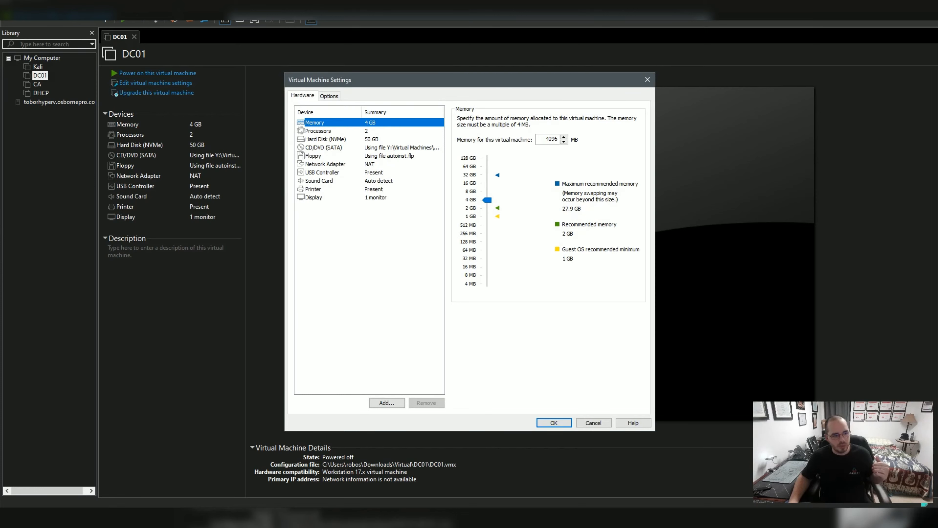
pyautogui.click(330, 96)
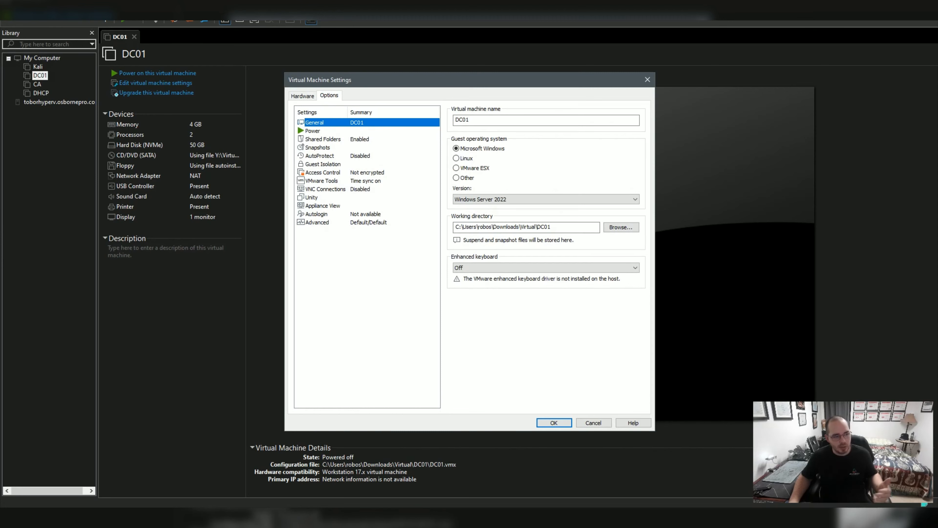
pyautogui.click(317, 222)
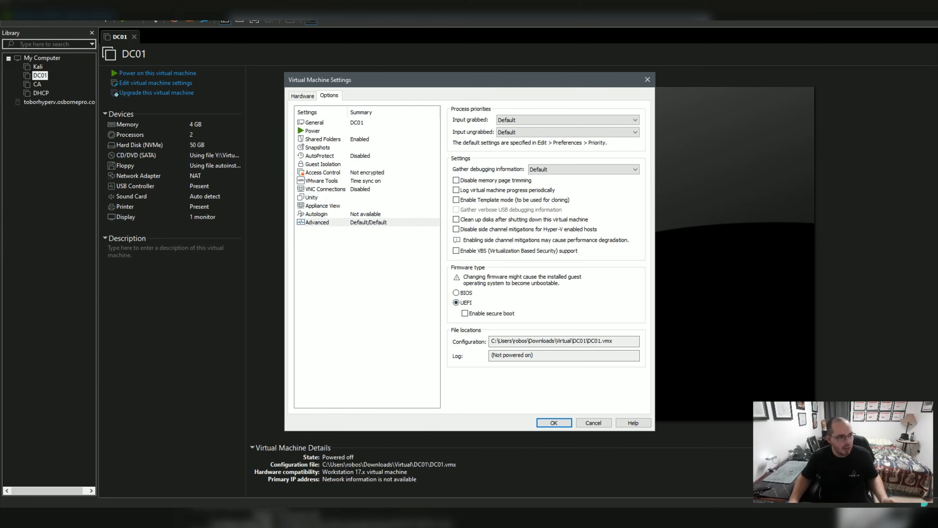
# Switch DC01's floppy from autoinst.flp to the auto-detected physical drive and save
pyautogui.click(302, 96)
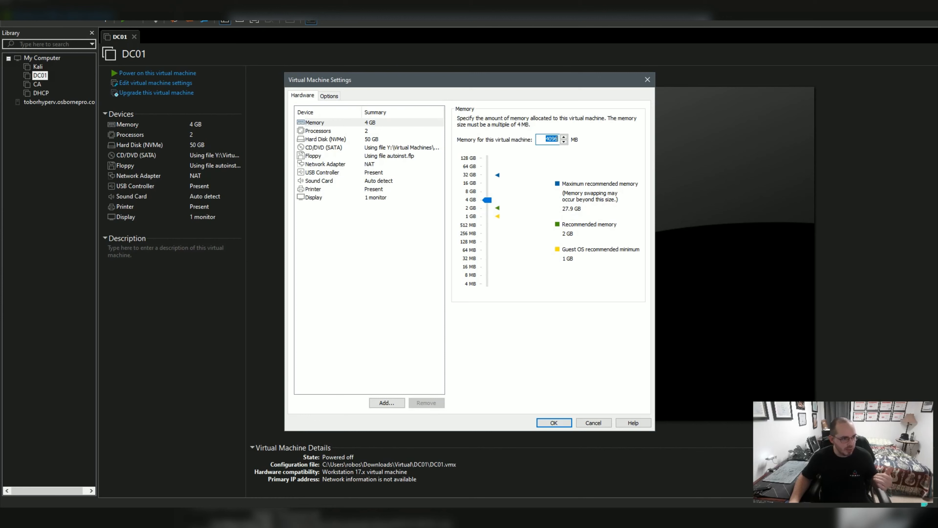
pyautogui.click(313, 156)
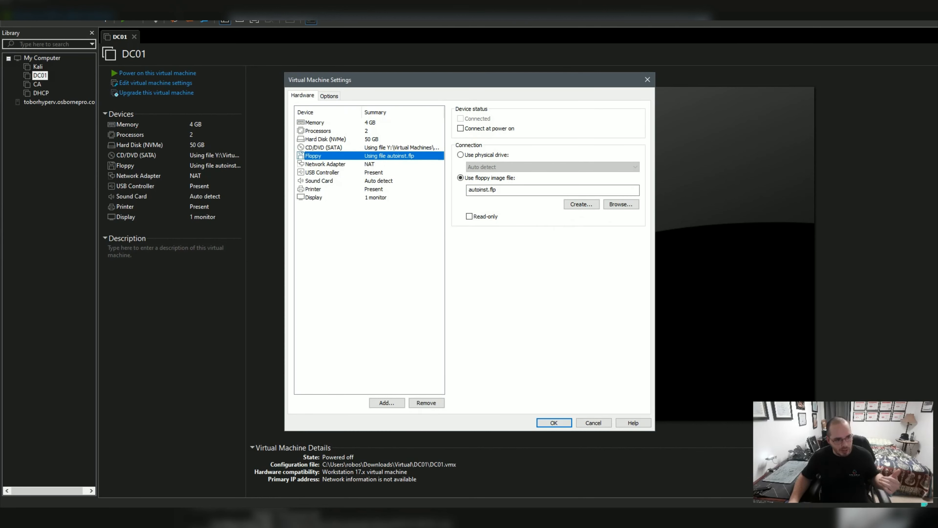
pyautogui.click(460, 154)
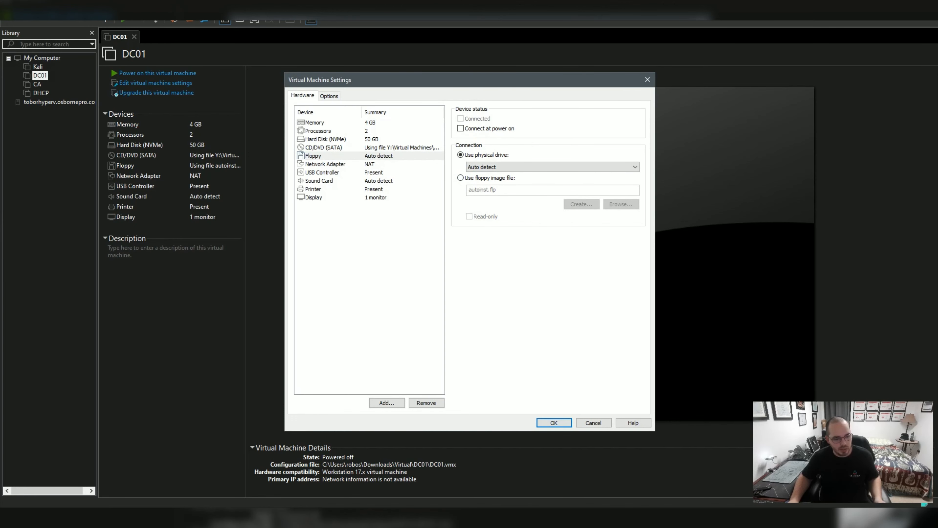
pyautogui.click(554, 423)
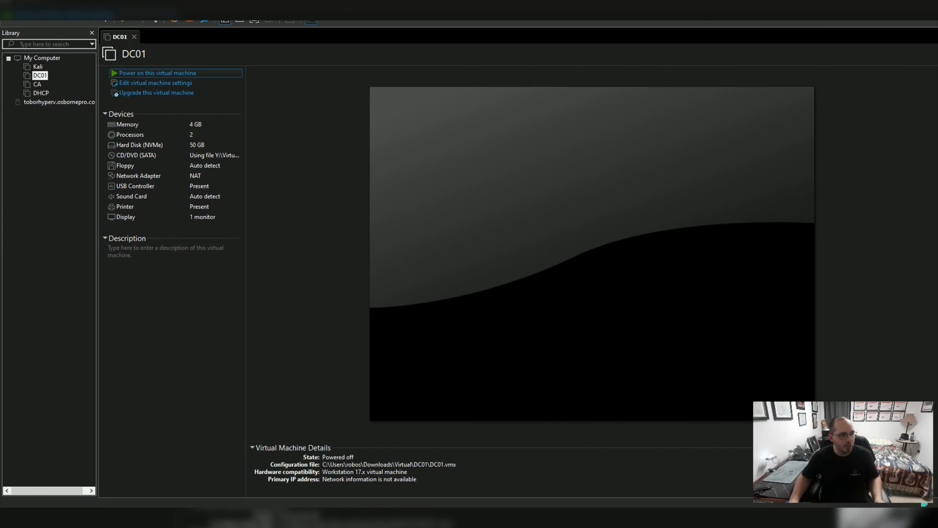
# Power on DC01 to test that it boots without the prompt
pyautogui.click(159, 73)
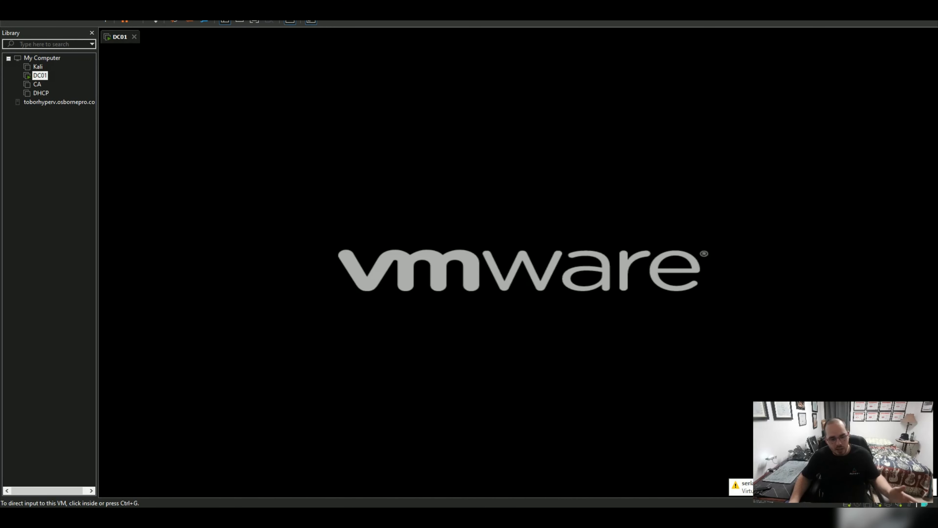